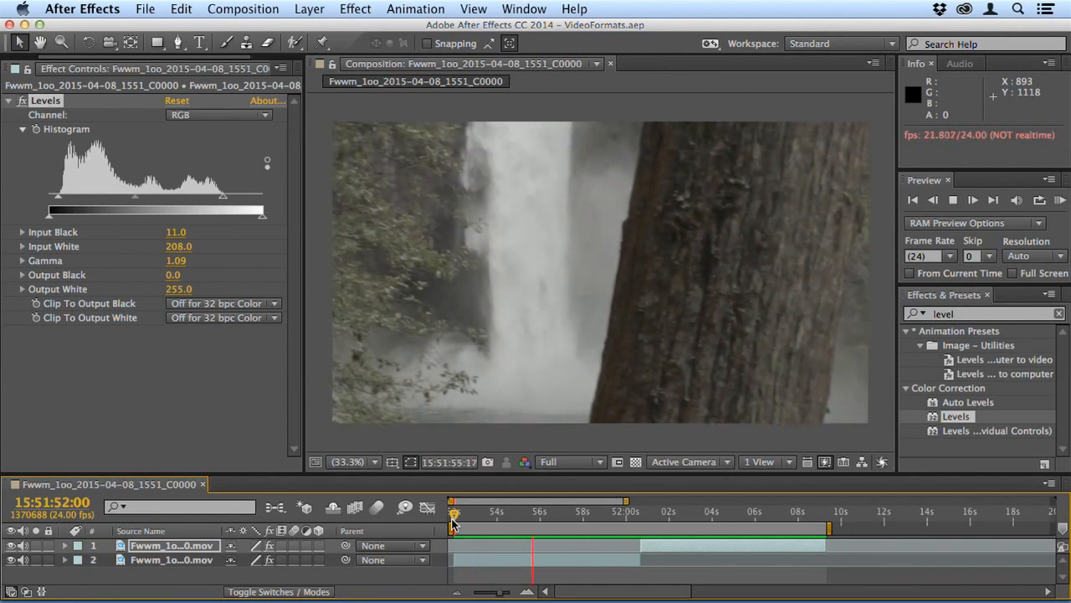
# Reset the Camera Raw Basic adjustments to their defaults.
pyautogui.click(972, 199)
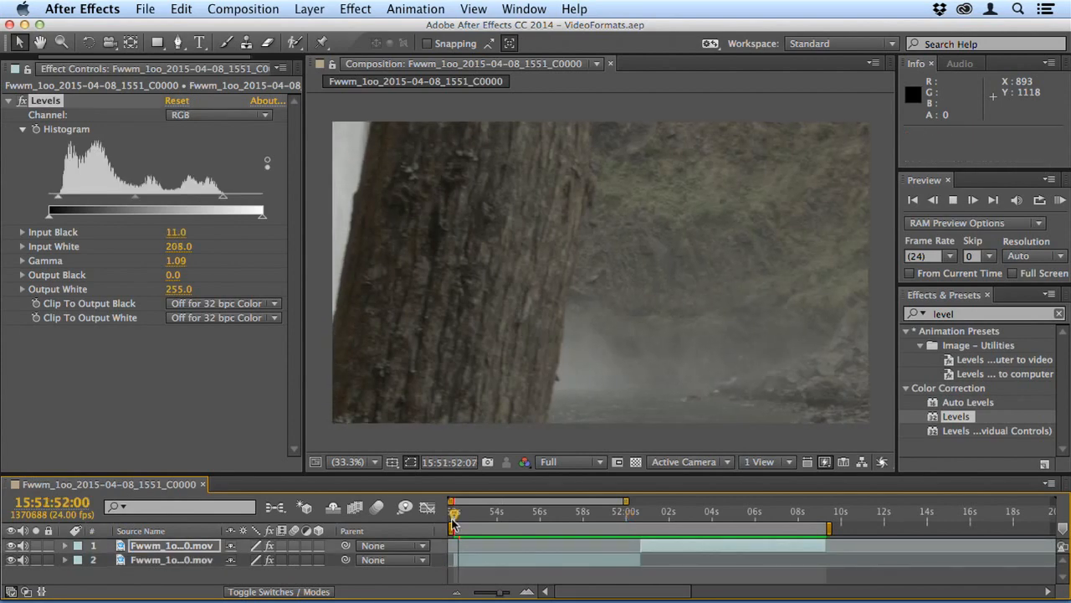
pyautogui.click(972, 199)
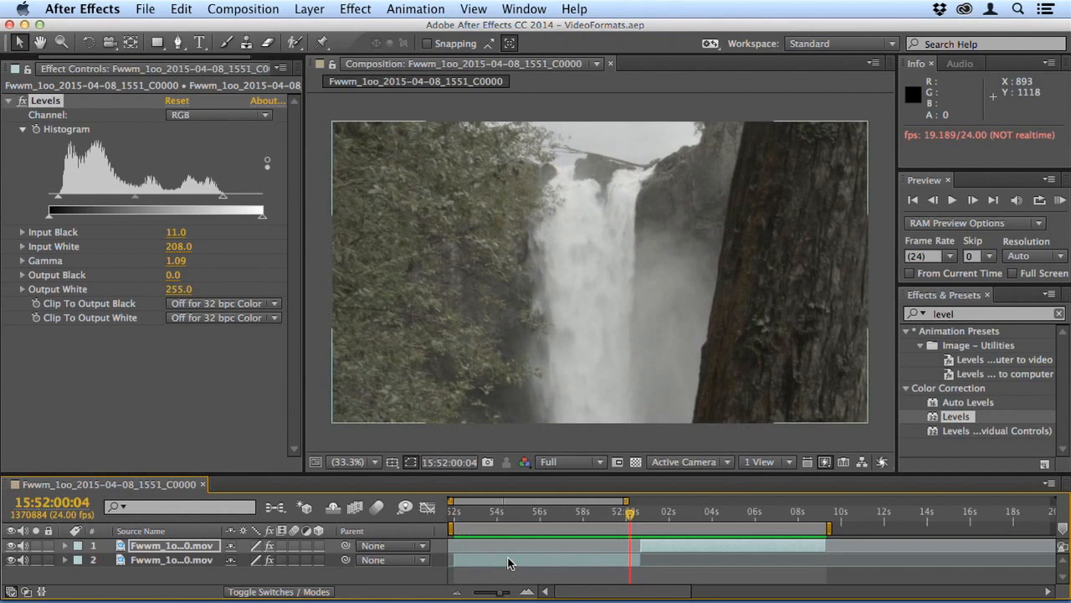
pyautogui.click(178, 100)
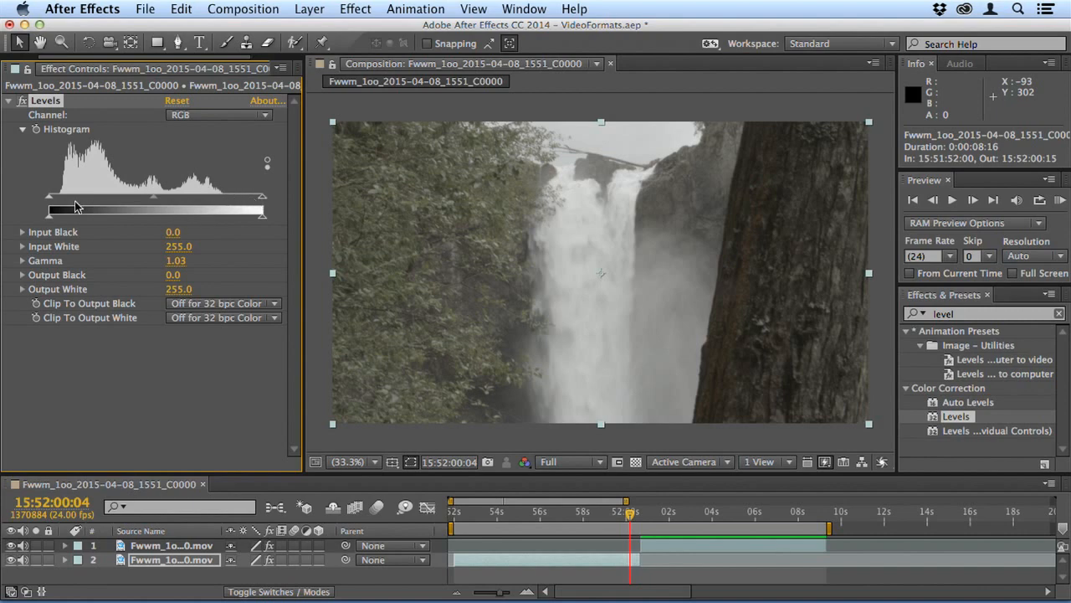
pyautogui.click(951, 200)
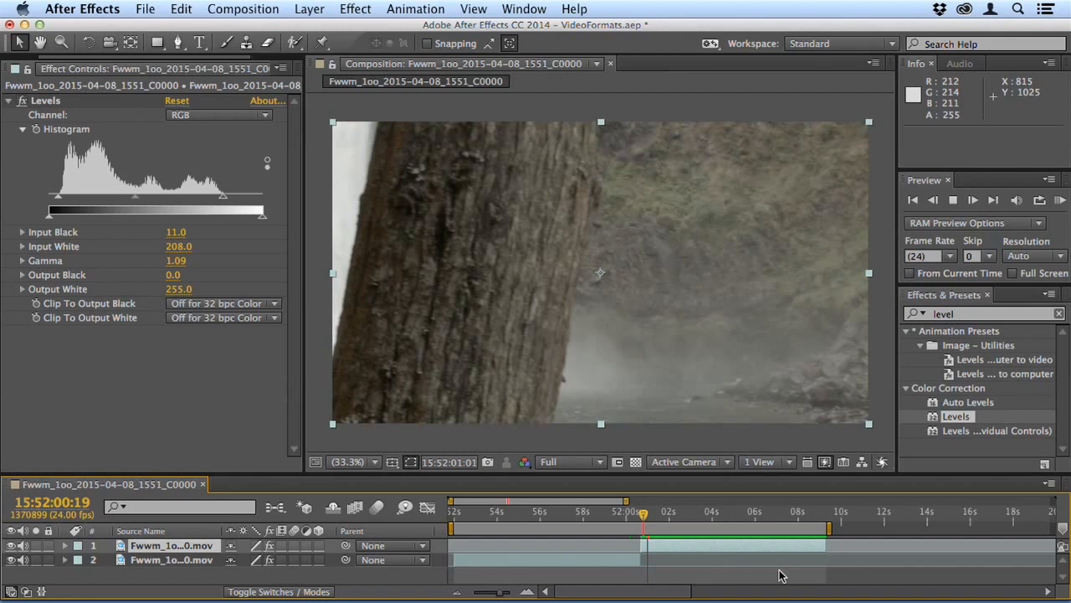
pyautogui.click(973, 199)
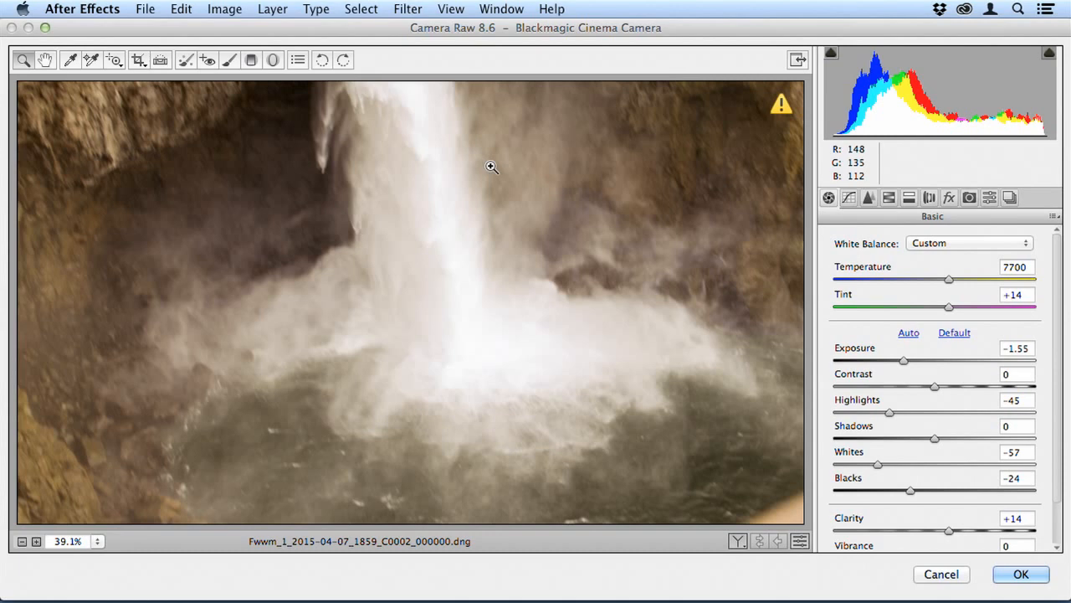
pyautogui.click(954, 331)
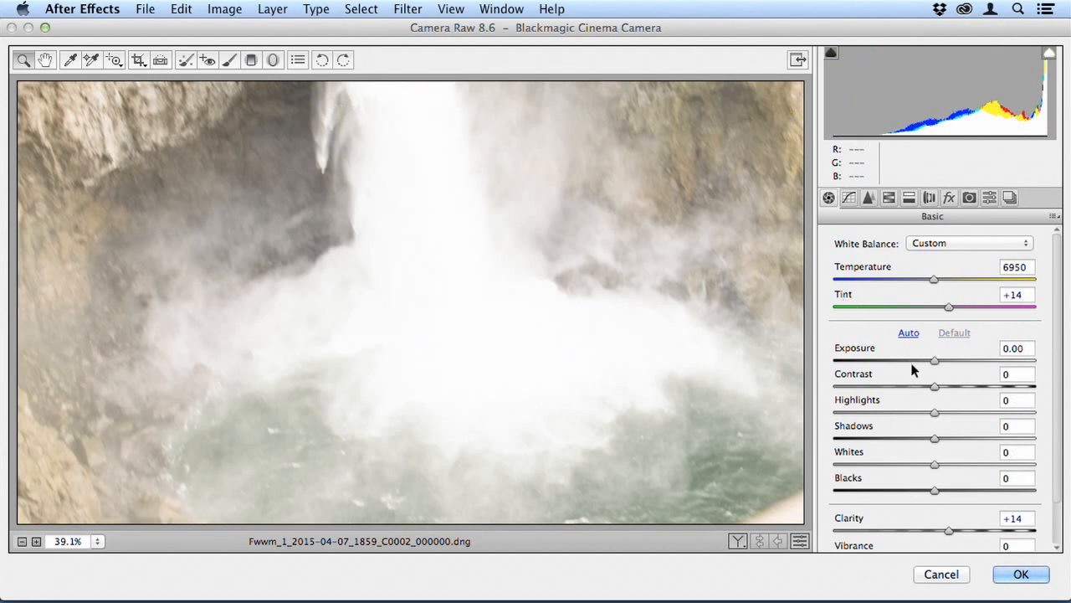
# Lower the exposure to about -1.95.
pyautogui.moveTo(934, 362); pyautogui.dragTo(934, 362)
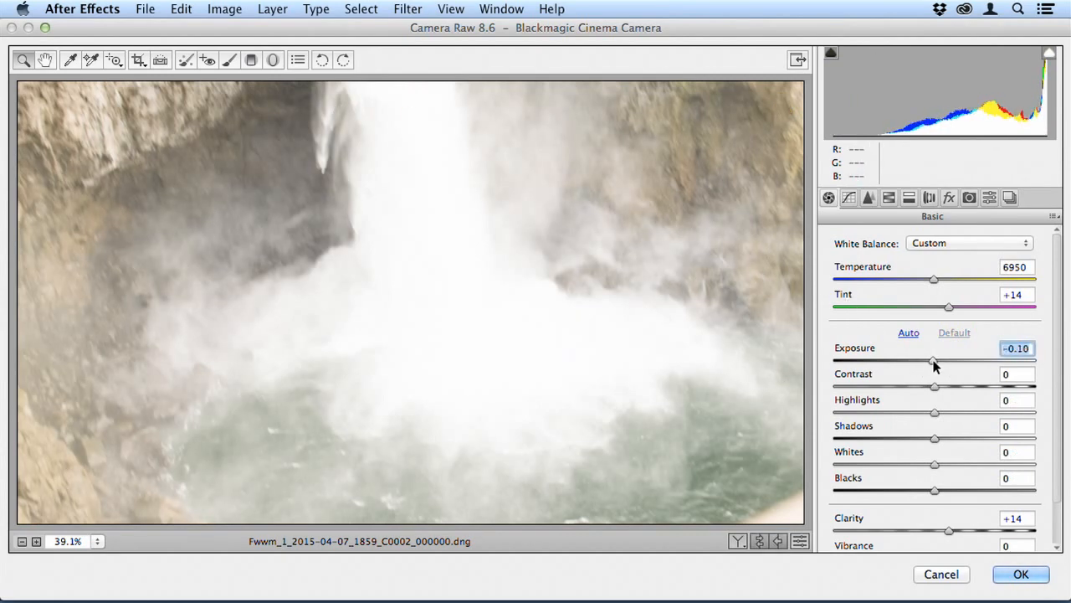
pyautogui.moveTo(933, 361); pyautogui.dragTo(897, 362)
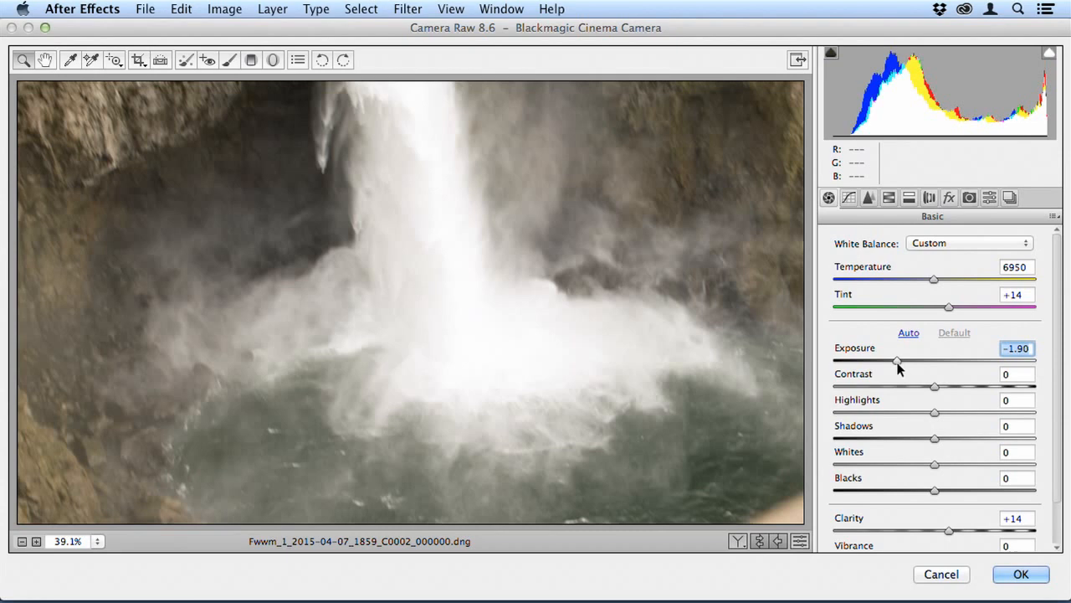
pyautogui.moveTo(898, 362); pyautogui.dragTo(884, 362)
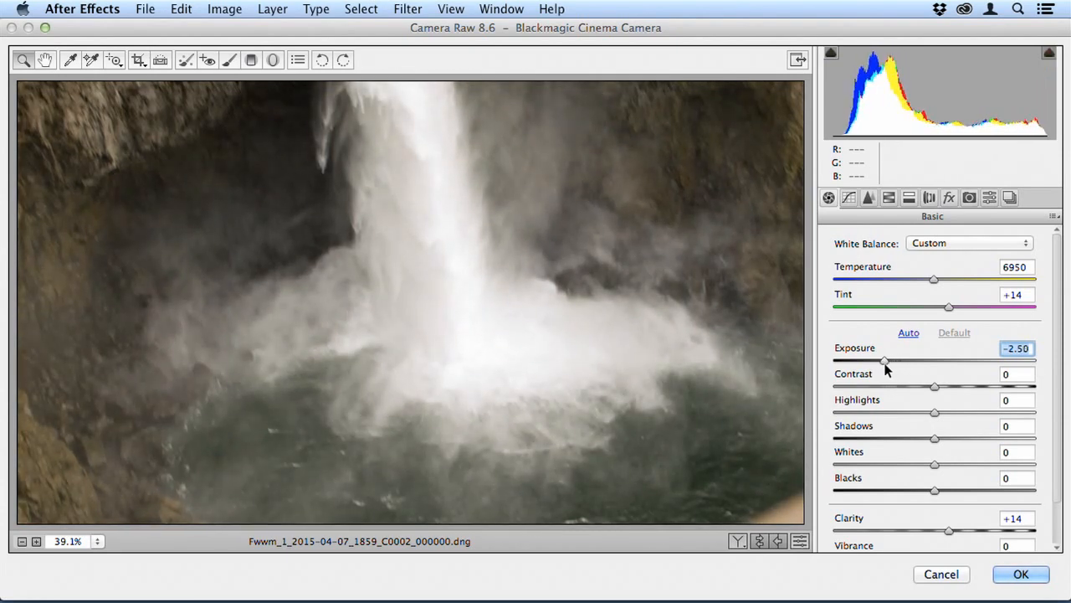
pyautogui.moveTo(884, 361); pyautogui.dragTo(897, 362)
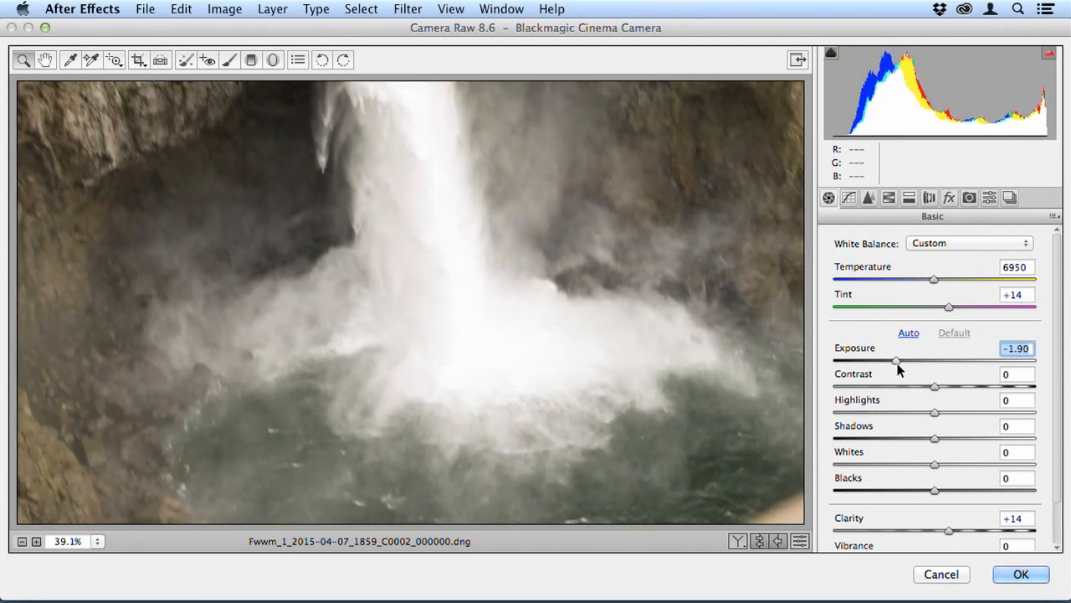
pyautogui.moveTo(897, 362); pyautogui.dragTo(896, 362)
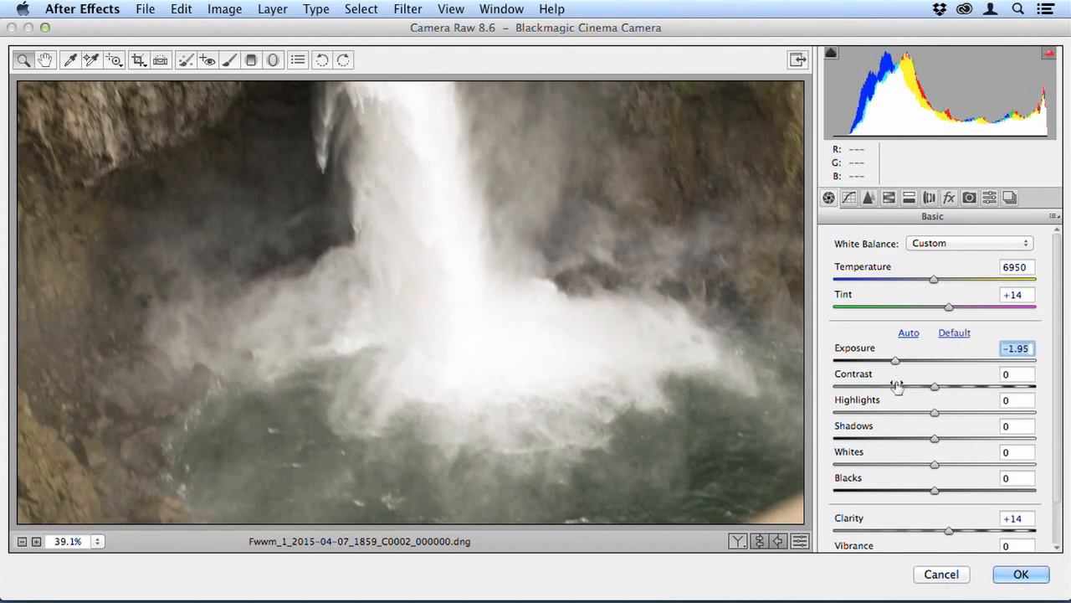
# Pull blacks to -23, whites to -12 and highlights to -21.
pyautogui.moveTo(934, 491); pyautogui.dragTo(912, 490)
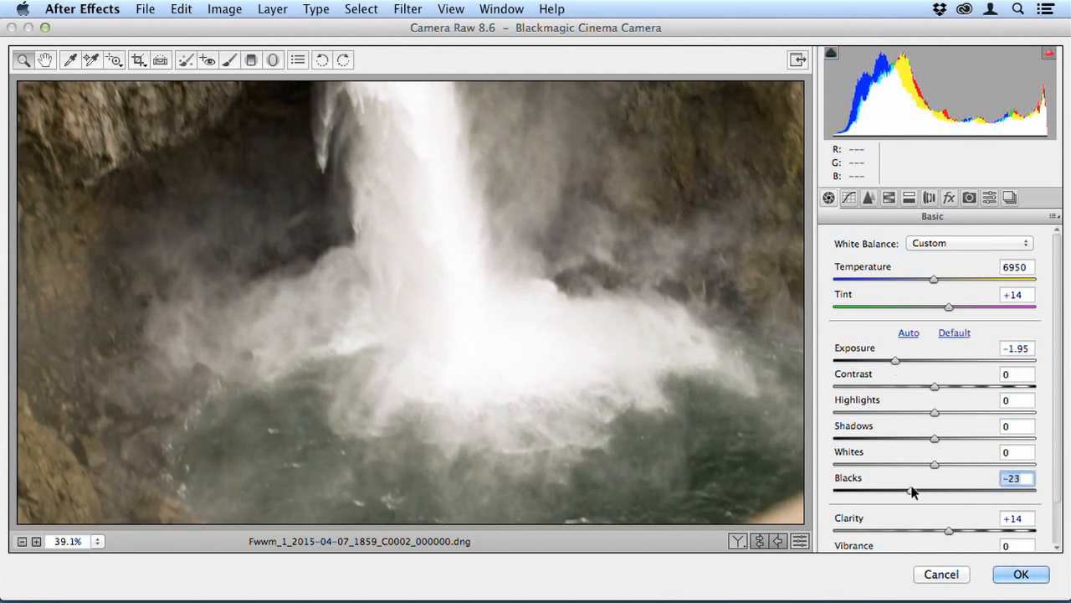
pyautogui.moveTo(934, 465); pyautogui.dragTo(930, 465)
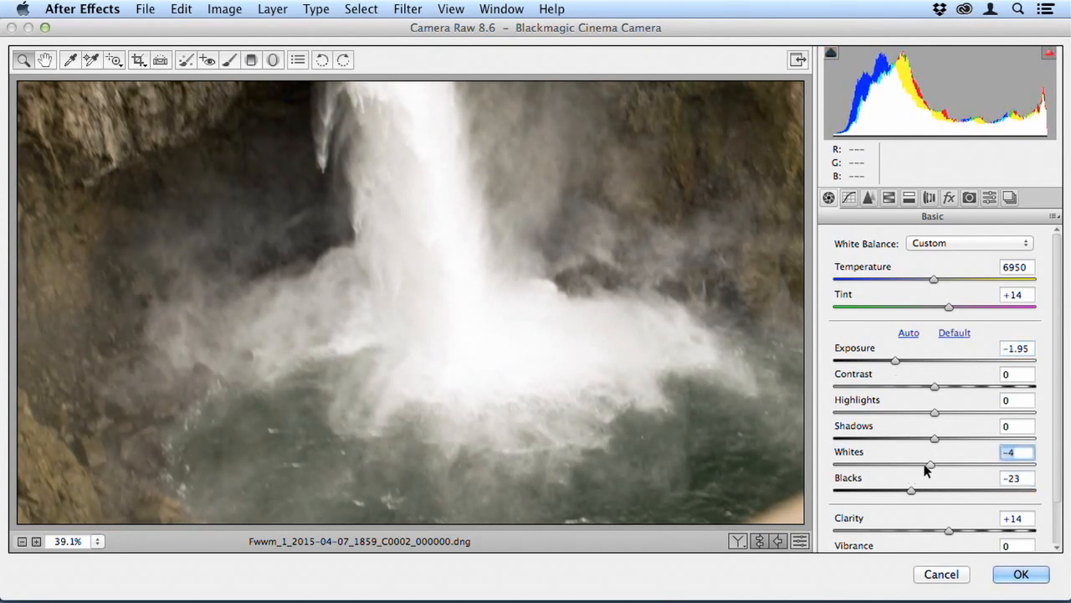
pyautogui.moveTo(934, 411); pyautogui.dragTo(914, 411)
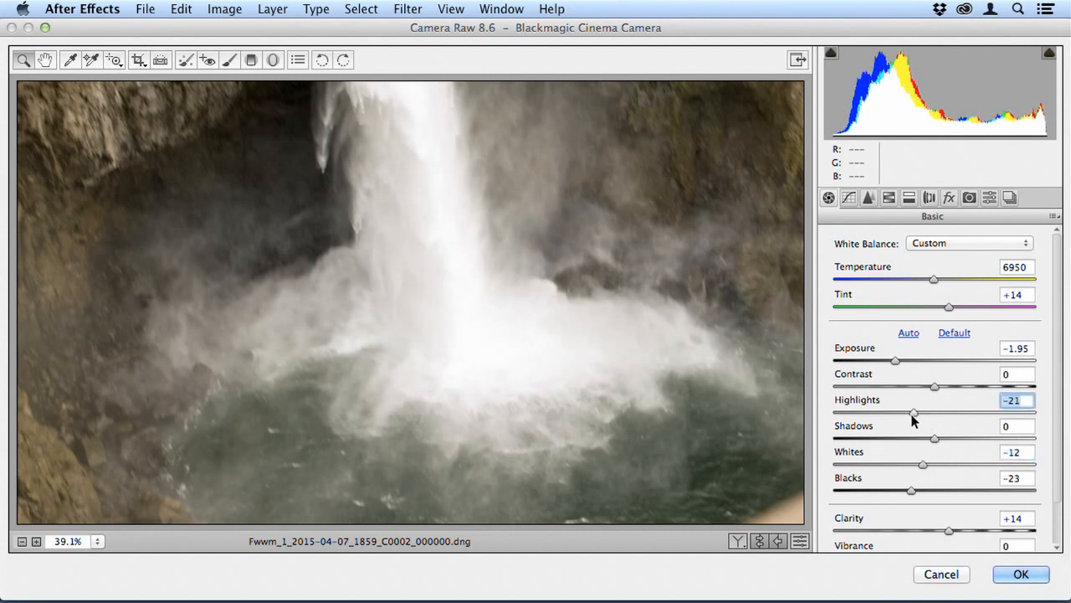
pyautogui.moveTo(914, 412); pyautogui.dragTo(897, 411)
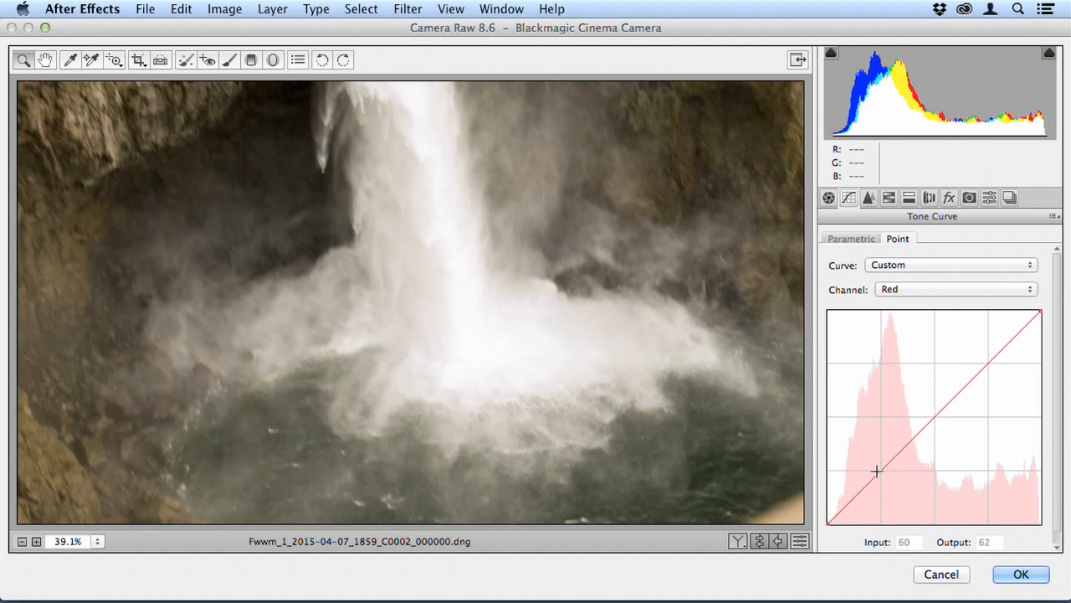
# Shape the red channel tone curve with a point at input 92, output 94.
pyautogui.moveTo(877, 471); pyautogui.dragTo(877, 476)
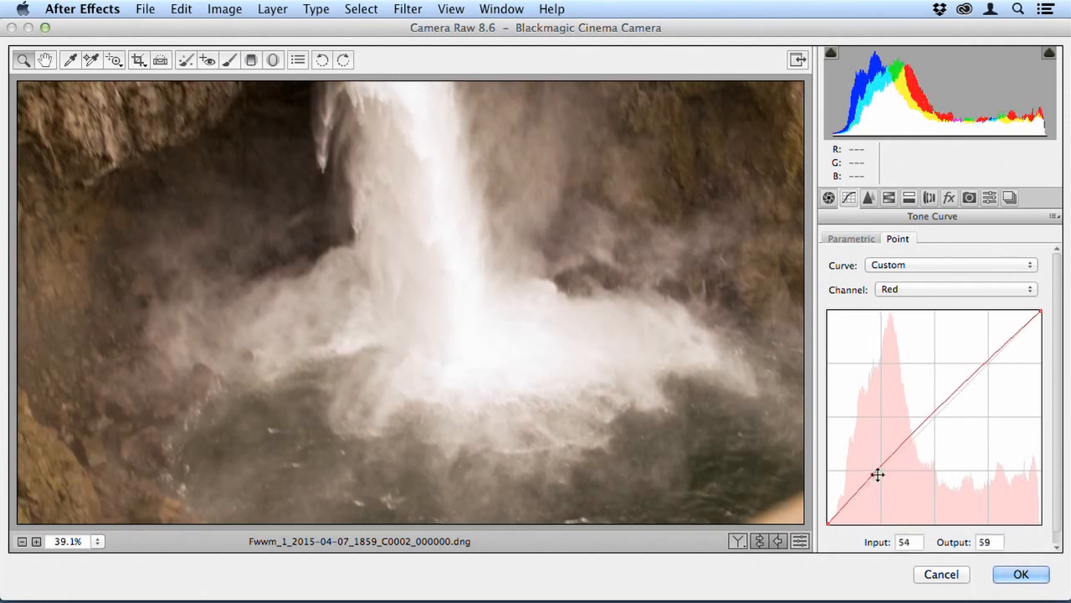
pyautogui.moveTo(877, 476); pyautogui.dragTo(906, 448)
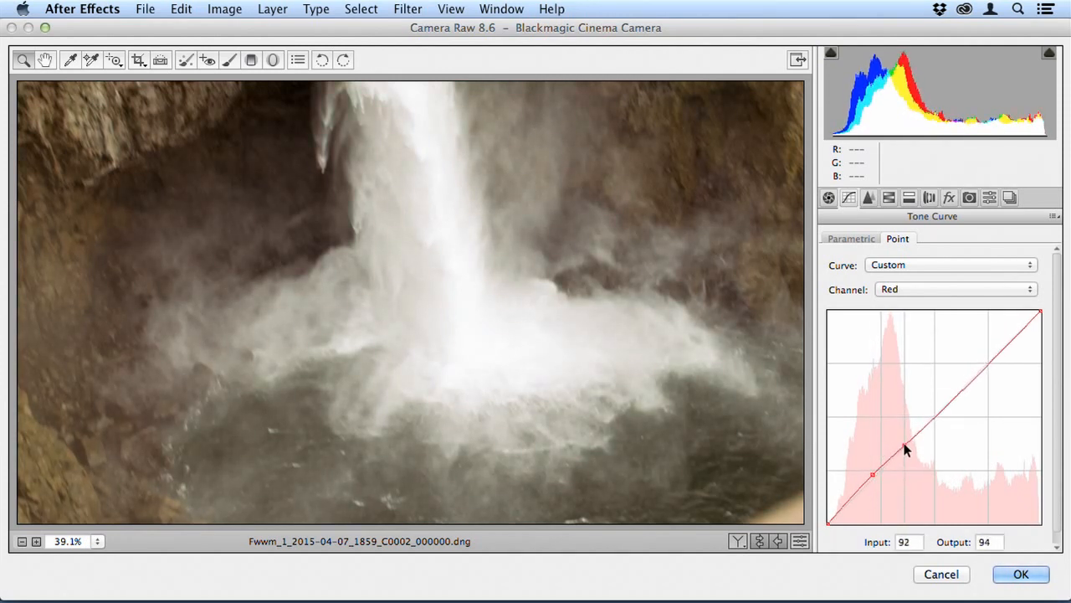
pyautogui.click(828, 197)
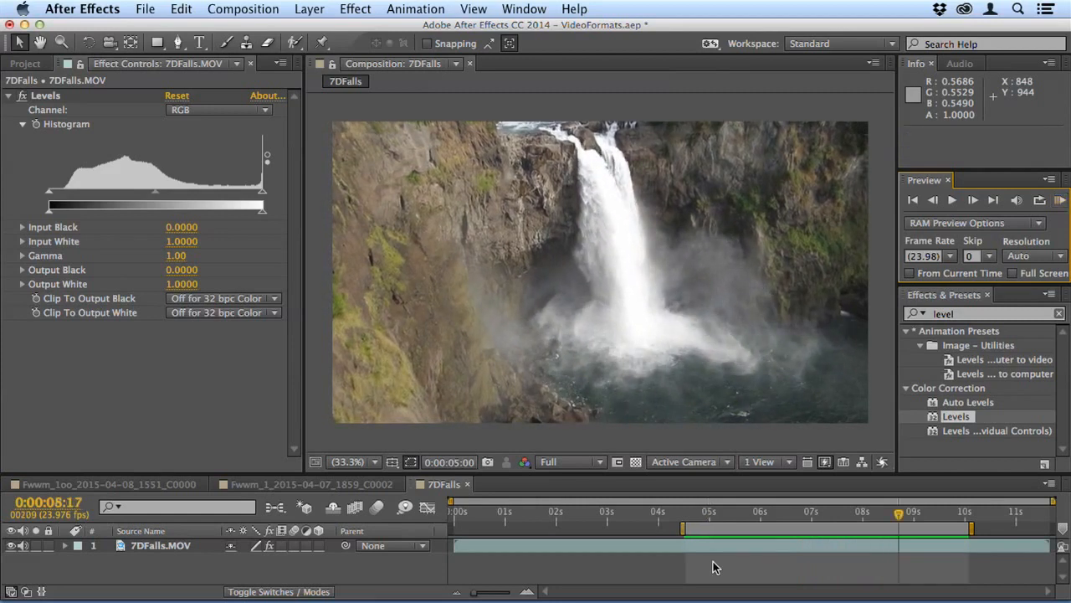
pyautogui.moveTo(544, 268)
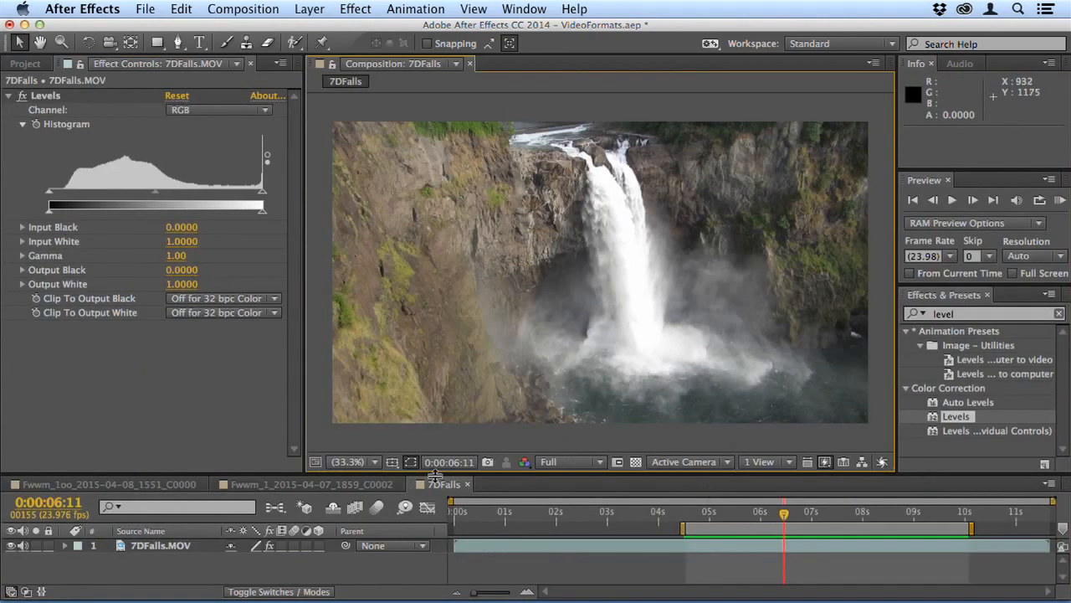
# Bring up the viewer magnification choices for the 7DFalls composition.
pyautogui.click(353, 462)
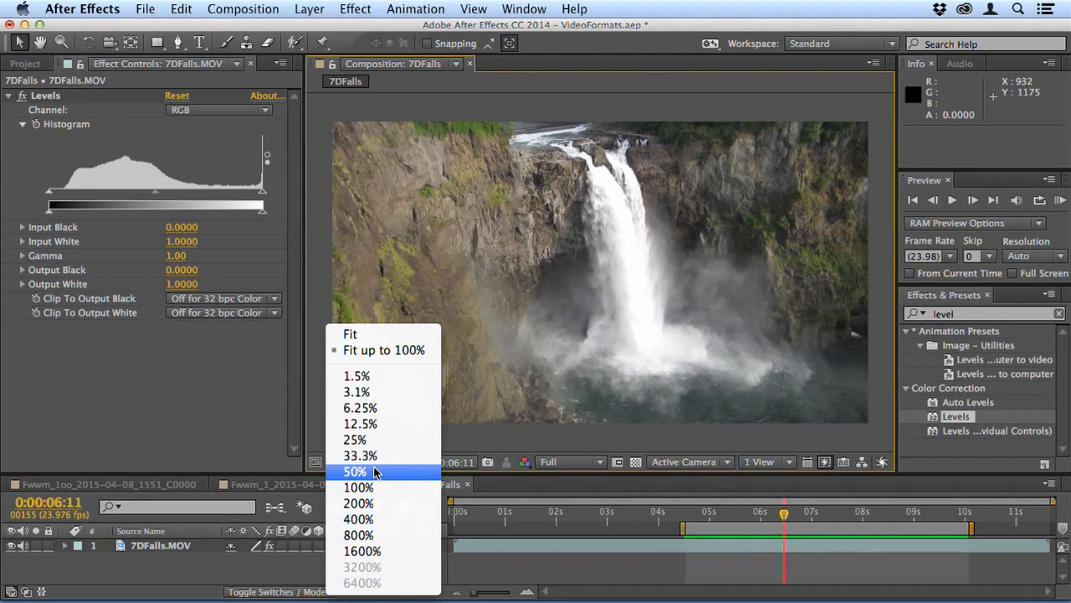
# View the 7DFalls composition at 200% framed on the top of the falls.
pyautogui.click(358, 502)
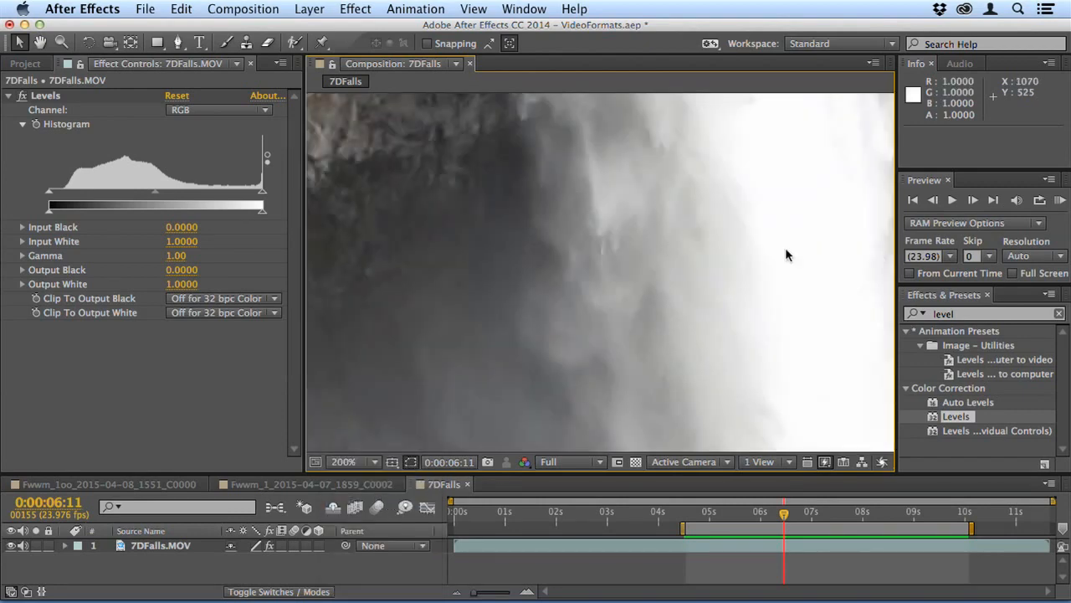
pyautogui.moveTo(786, 254); pyautogui.dragTo(635, 371)
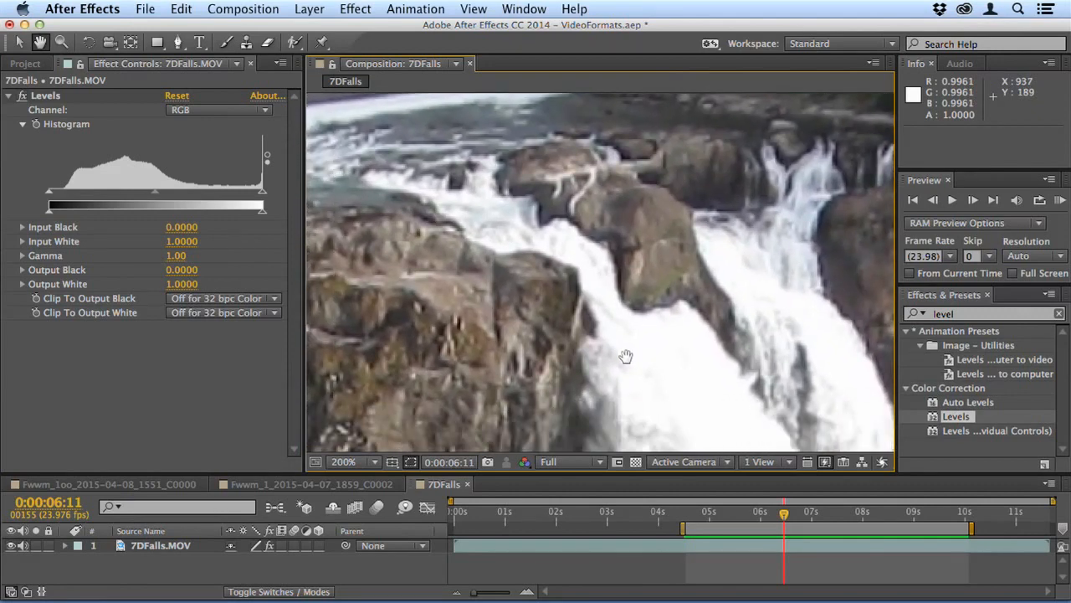
pyautogui.moveTo(572, 353)
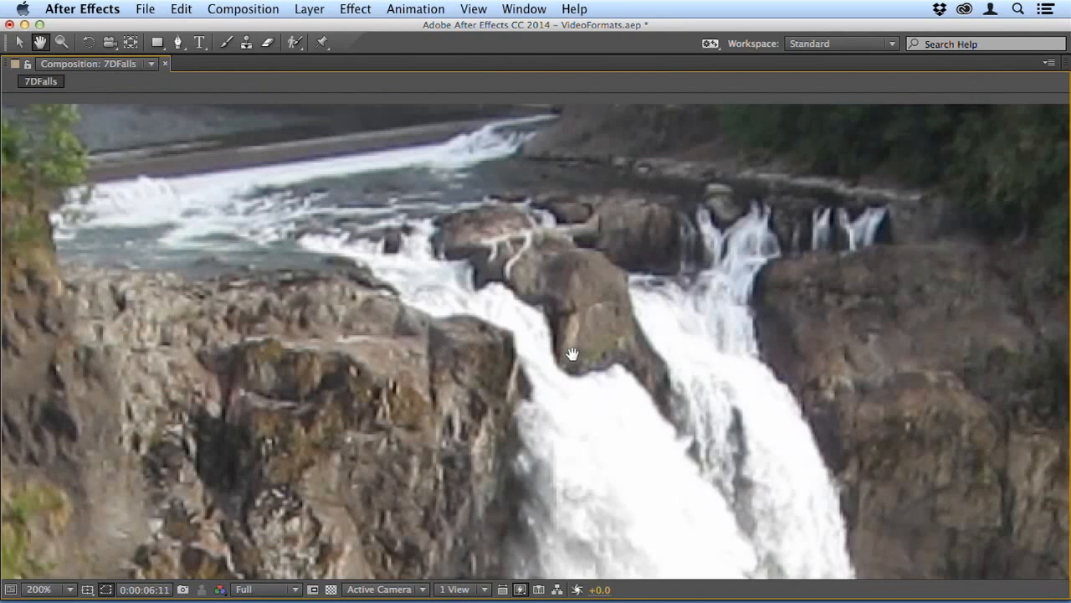
pyautogui.moveTo(613, 248)
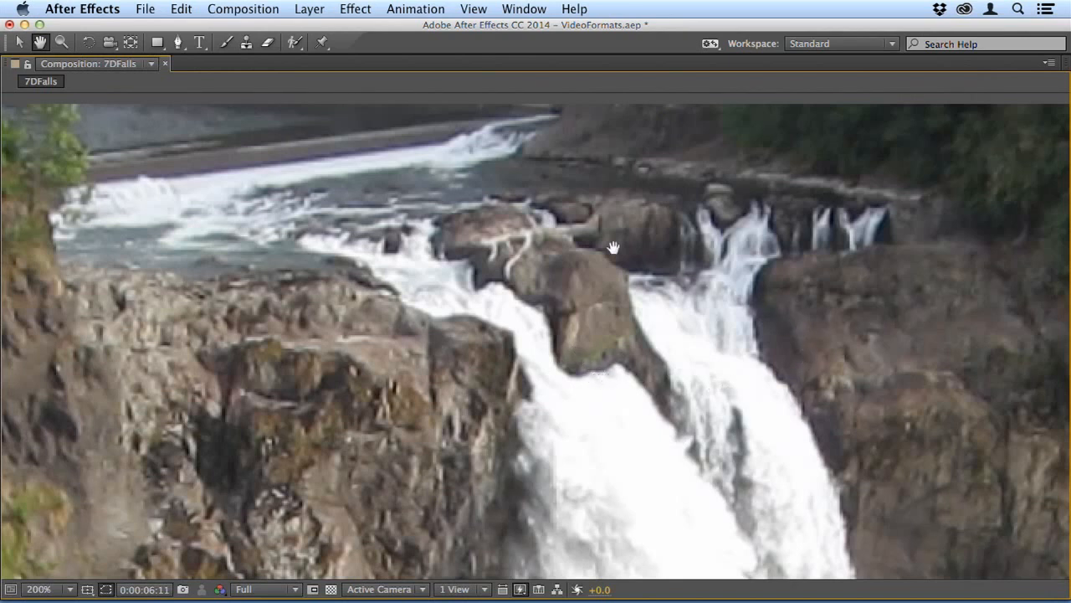
pyautogui.moveTo(805, 437)
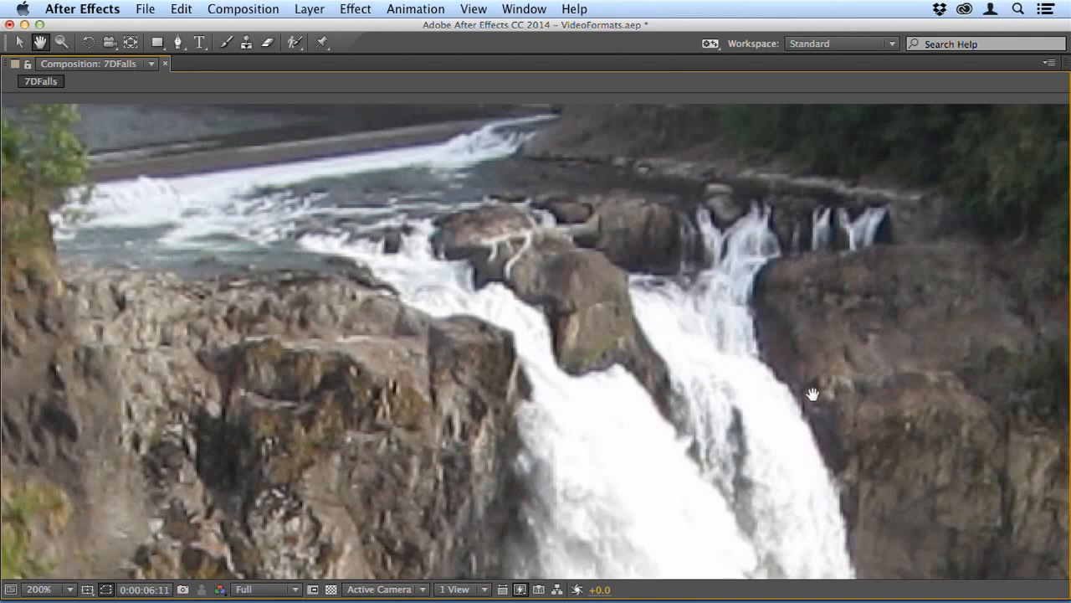
# View the other clip composition at 200% framed on the rock ledge beside the falls.
pyautogui.click(36, 589)
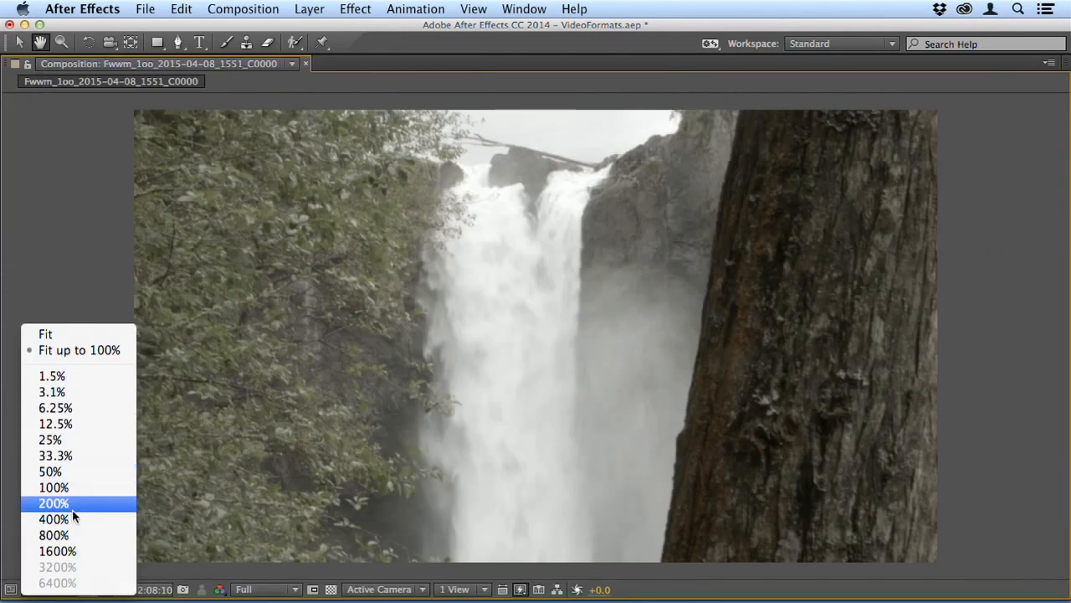
pyautogui.click(54, 502)
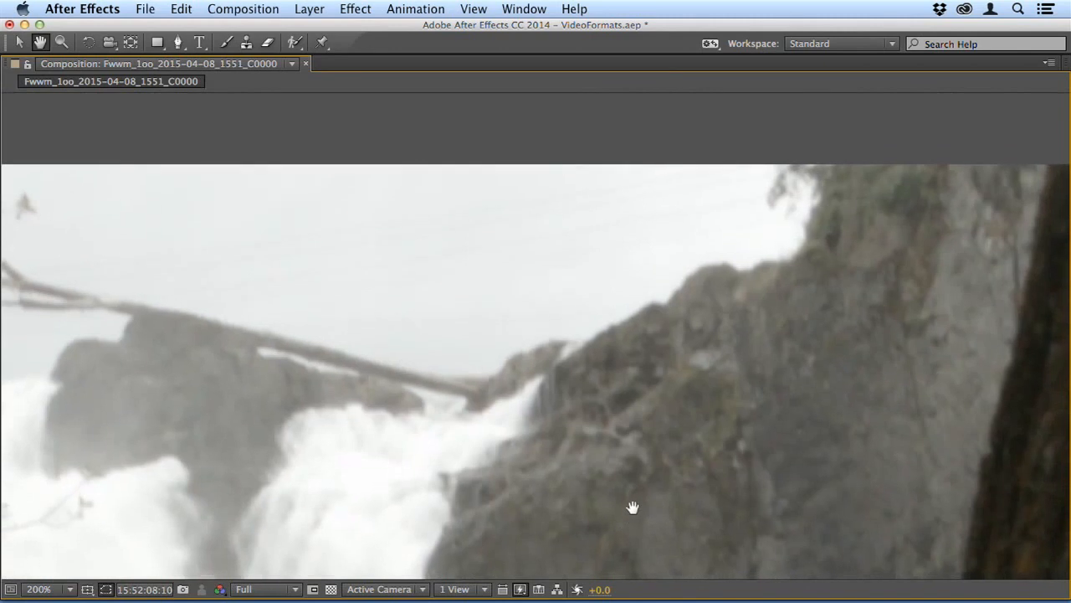
pyautogui.moveTo(632, 506); pyautogui.dragTo(701, 395)
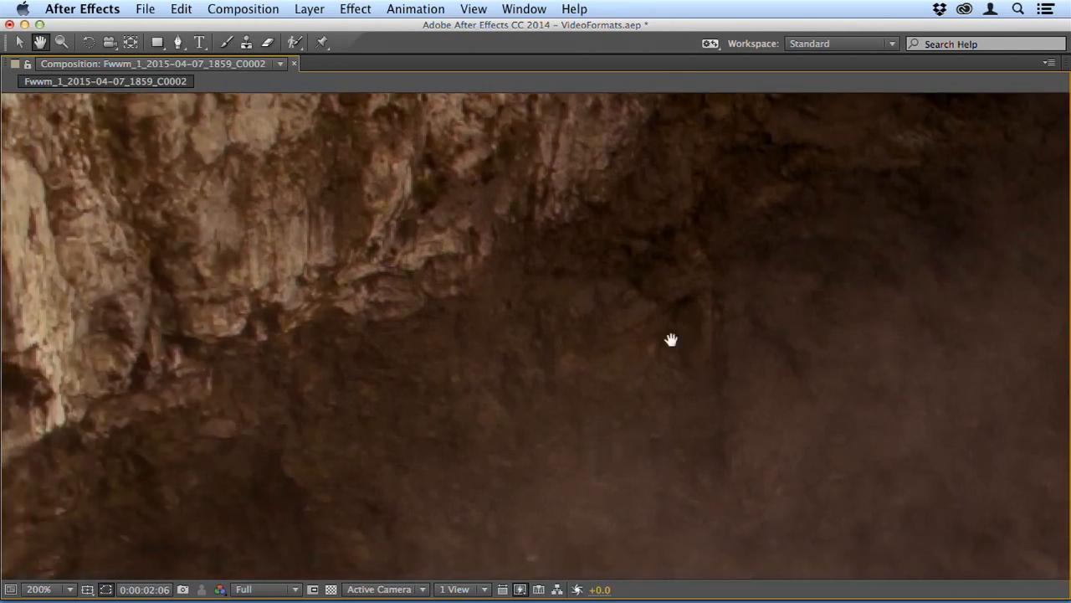
# Pan at 200% along the rock wall and down to the misty plunge pool and left-hand rocks.
pyautogui.moveTo(669, 338); pyautogui.dragTo(806, 336)
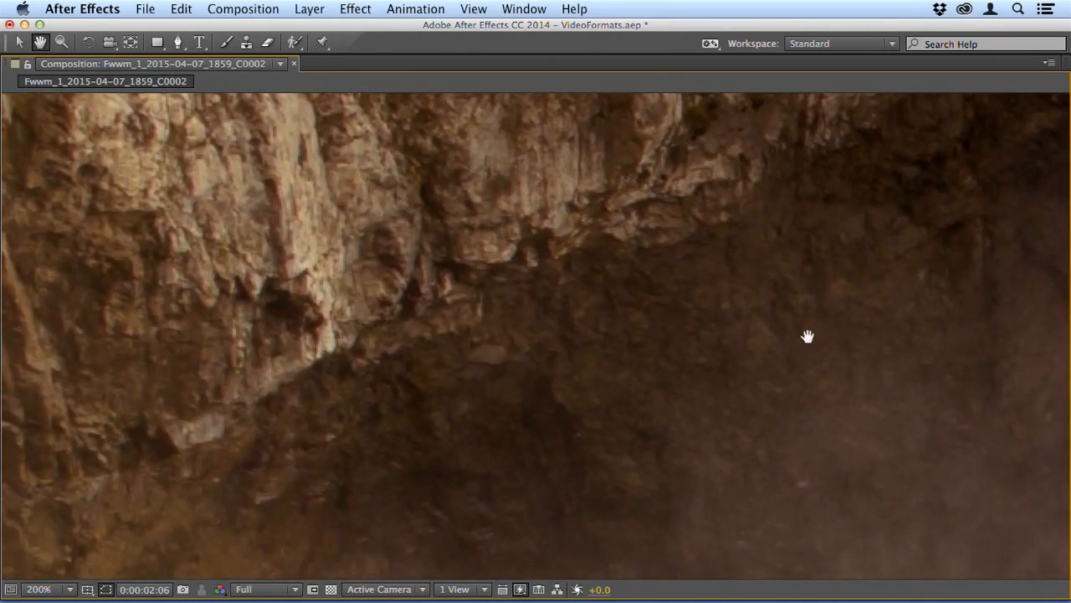
pyautogui.moveTo(823, 415)
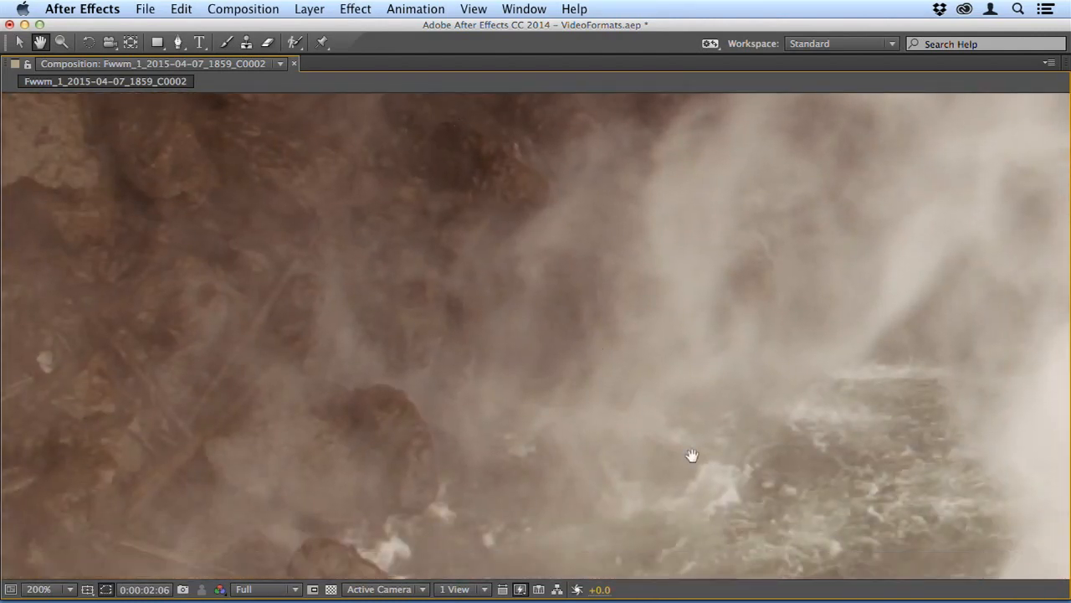
pyautogui.moveTo(693, 455); pyautogui.dragTo(348, 427)
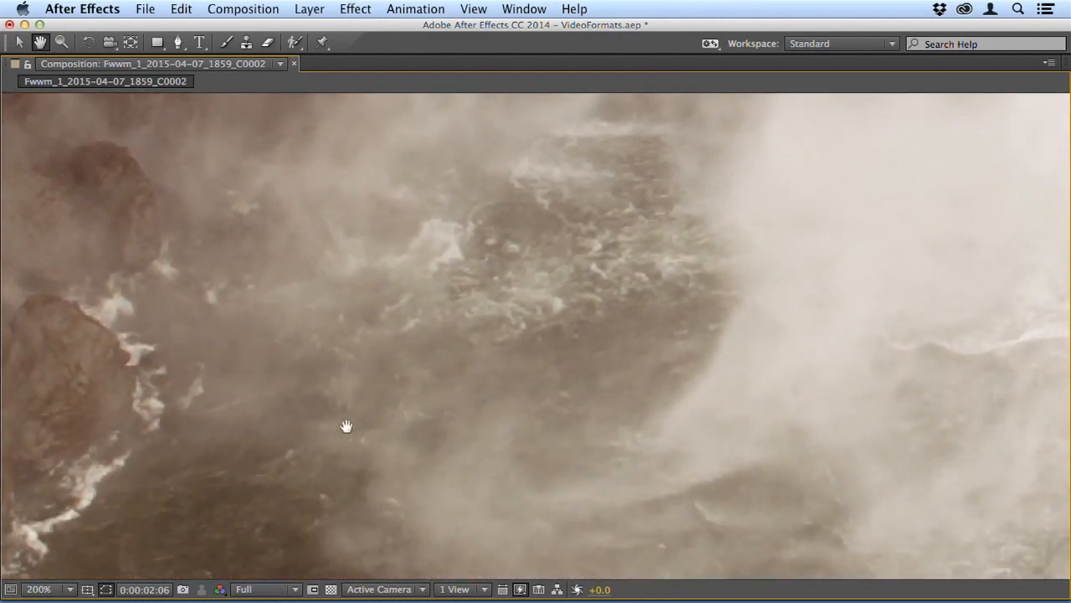
pyautogui.moveTo(348, 427); pyautogui.dragTo(395, 407)
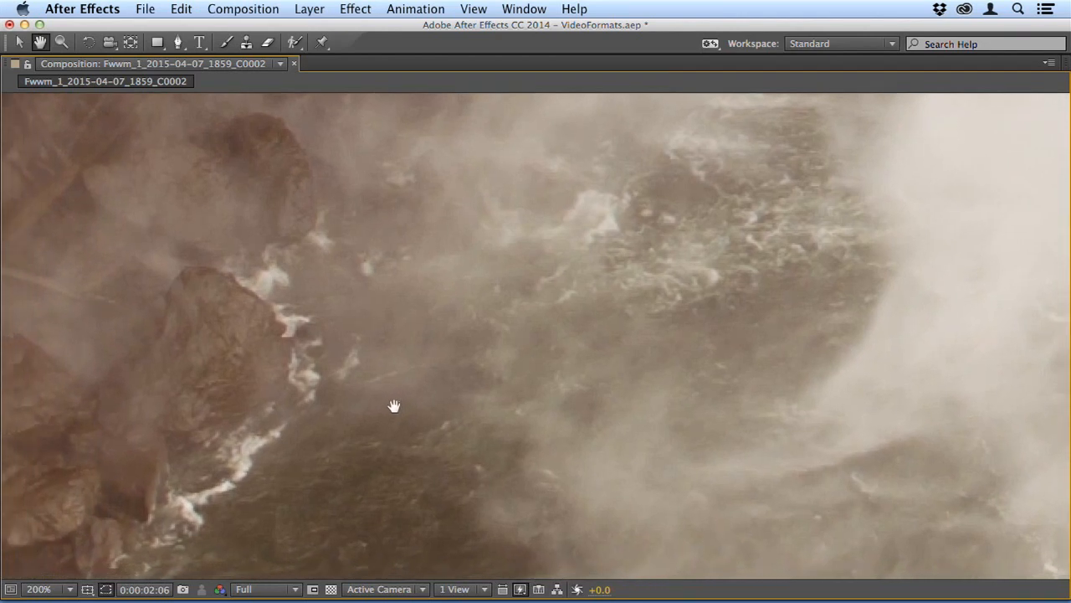
pyautogui.moveTo(395, 407); pyautogui.dragTo(489, 372)
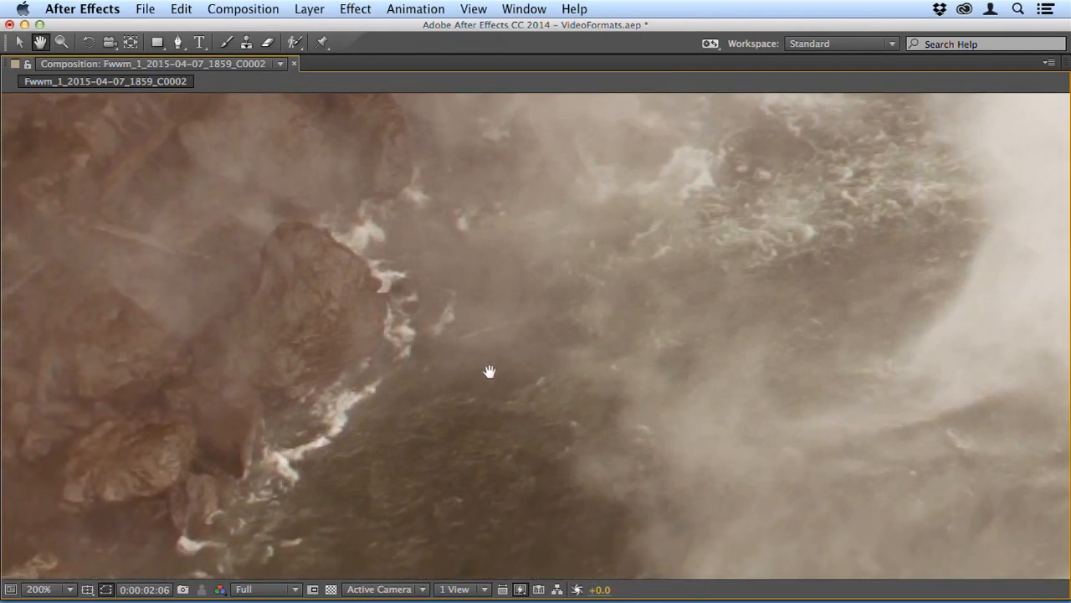